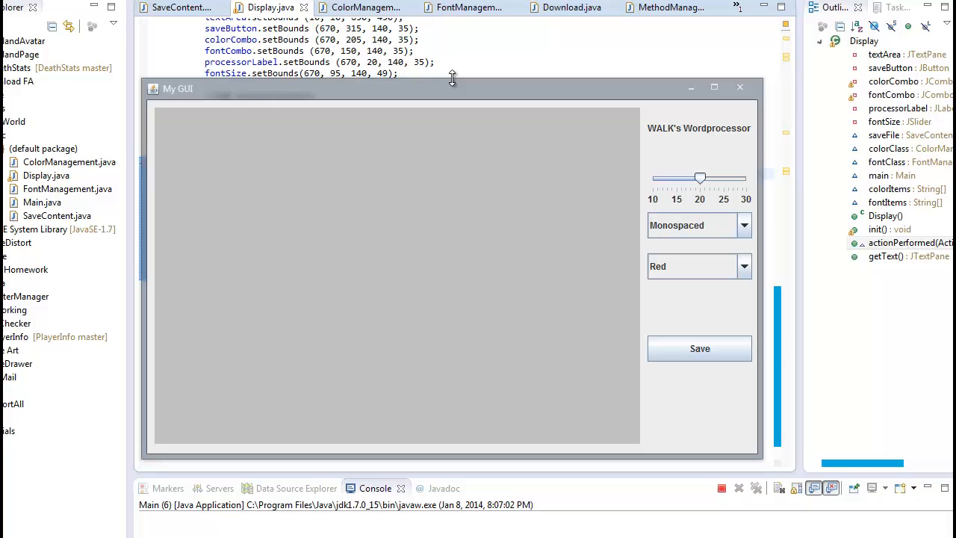
{"action": "mouse_move", "coordinate": [491, 210]}
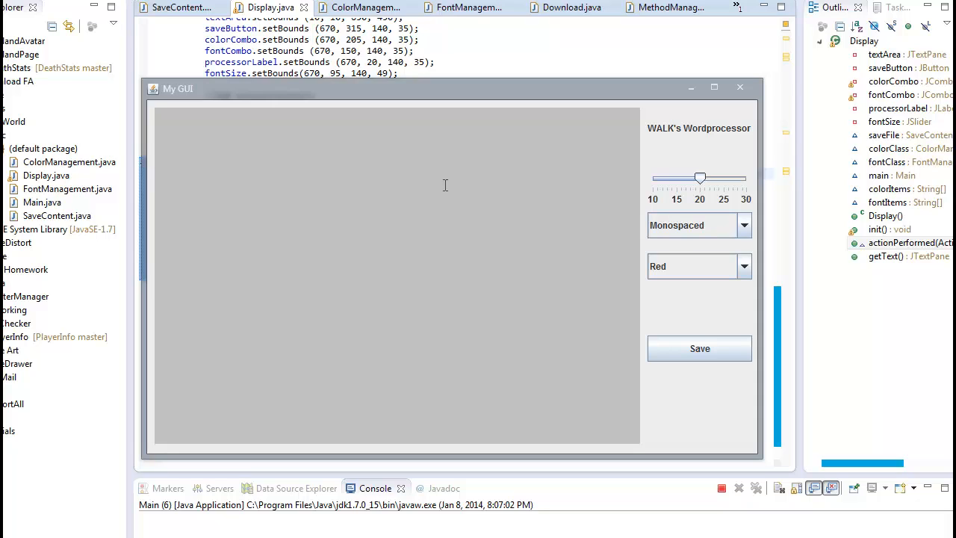
Type 'This is my text' and enlarge it to about size 28 with the slider
{"action": "type", "text": "My"}
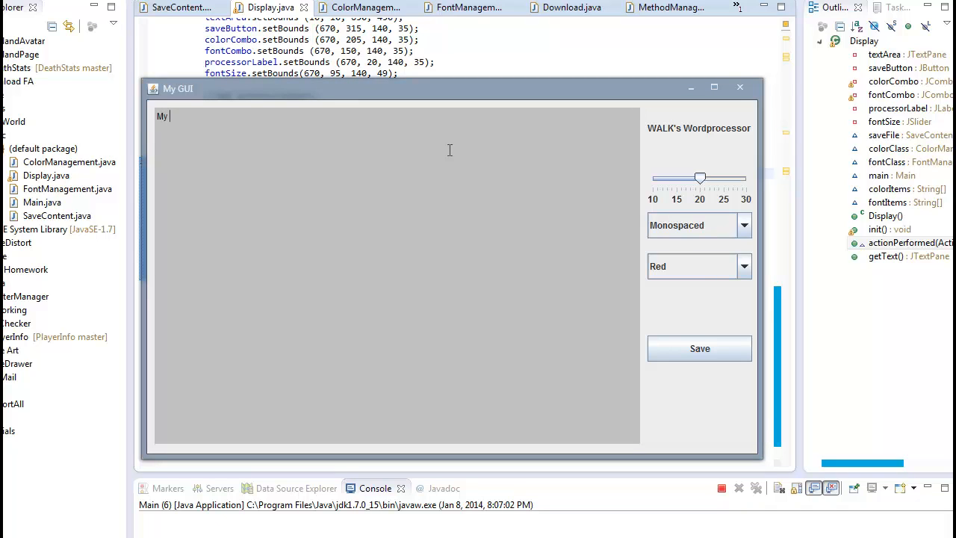
{"action": "type", "text": "This is my text"}
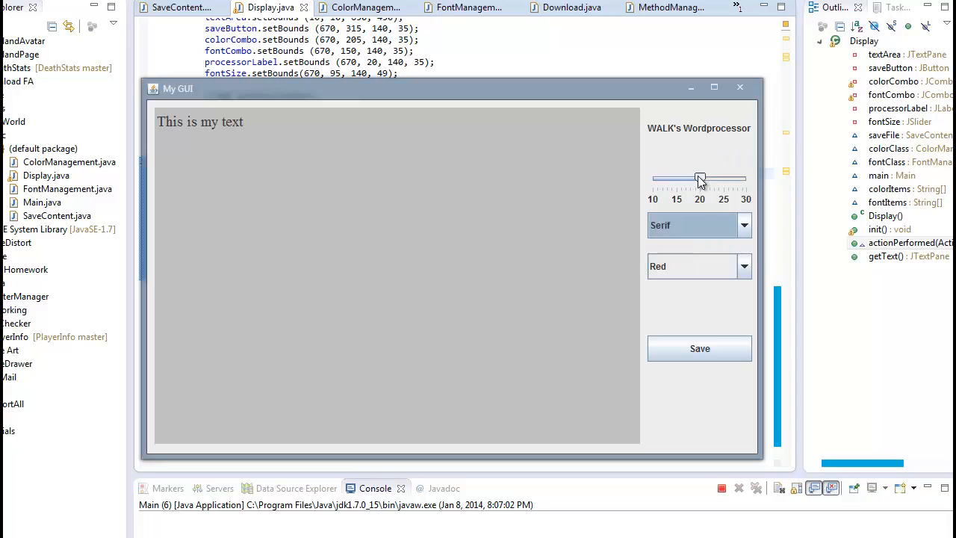
{"action": "left_click_drag", "start_coordinate": [700, 179], "coordinate": [733, 180]}
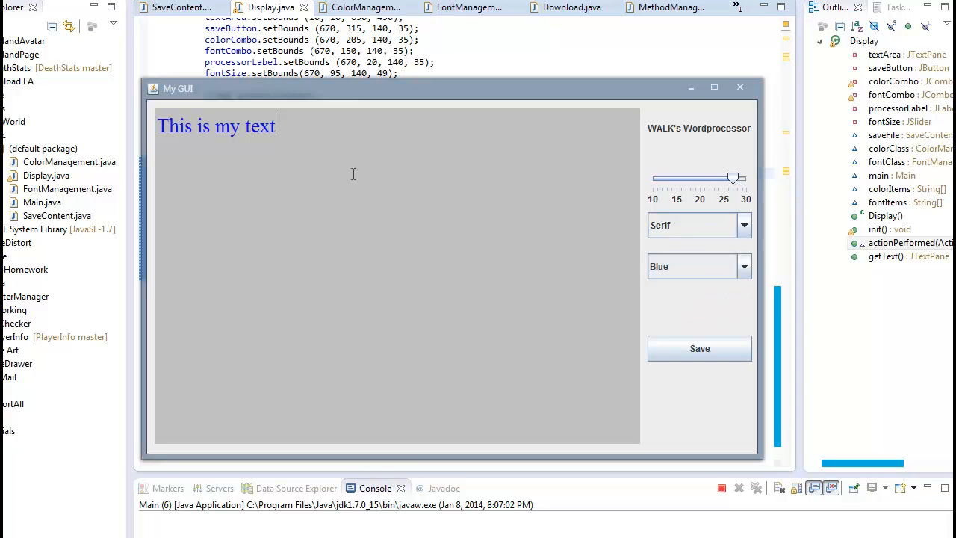
{"action": "mouse_move", "coordinate": [356, 175]}
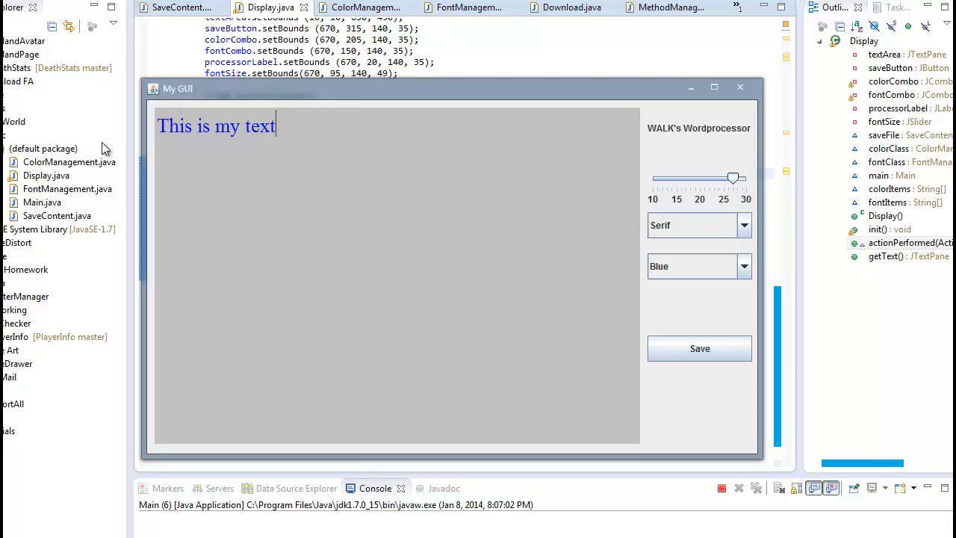
{"action": "mouse_move", "coordinate": [51, 216]}
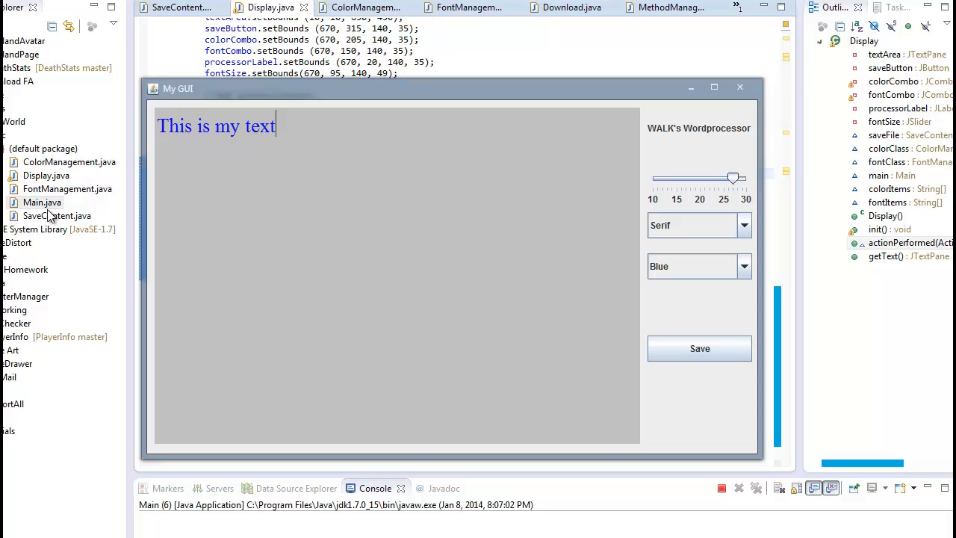
{"action": "mouse_move", "coordinate": [230, 92]}
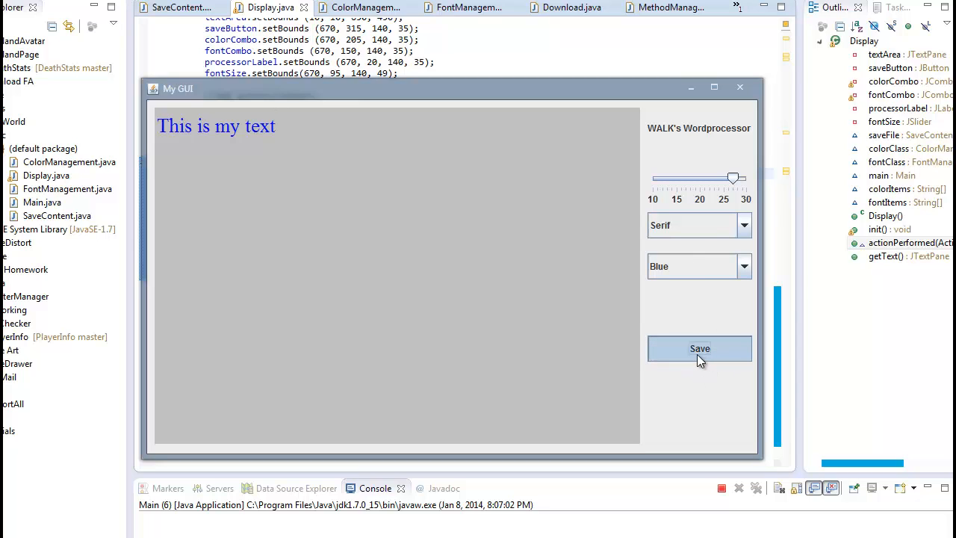
Open the Save dialog from the My GUI window
{"action": "left_click", "coordinate": [698, 348]}
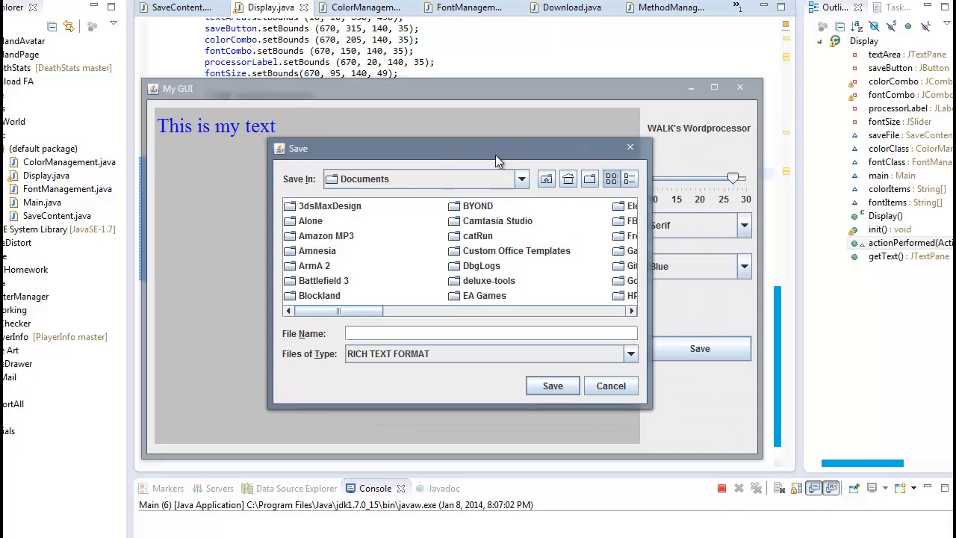